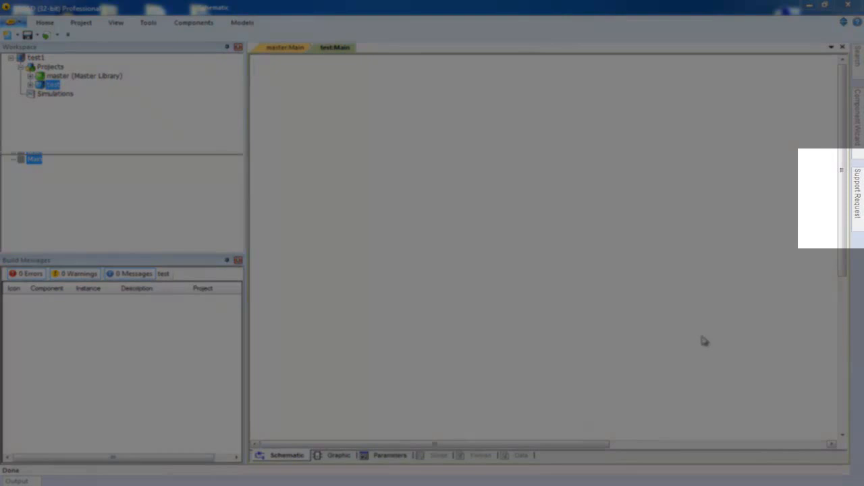
# Open the Support Request pane from the tab on PSCAD's right edge
pyautogui.click(858, 195)
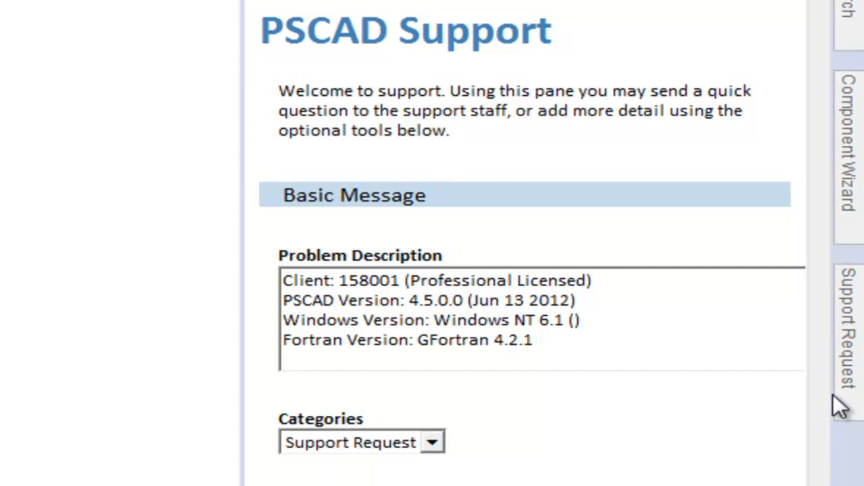
pyautogui.moveTo(722, 390)
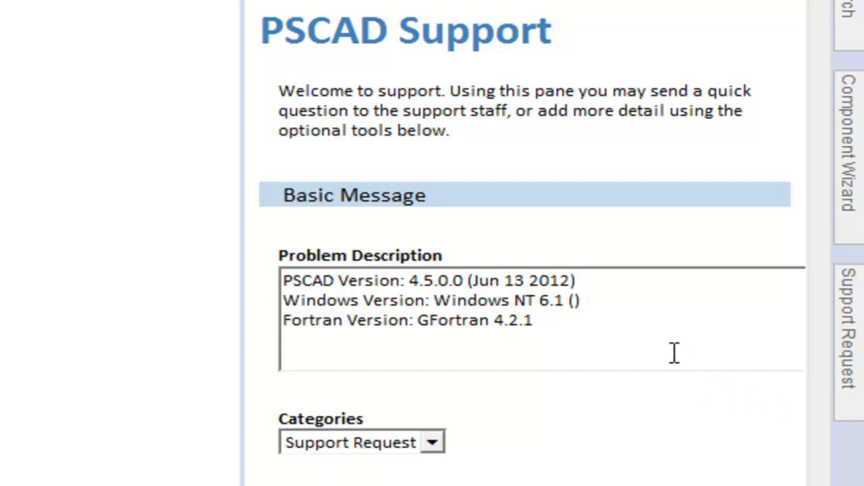
# Type 'I have a problem' below the version details in Problem Description
pyautogui.write('I hav')
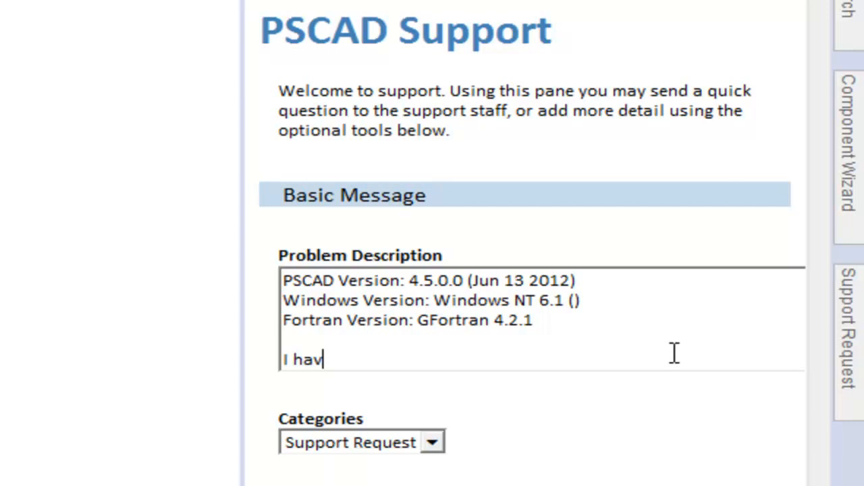
pyautogui.write('e a pr')
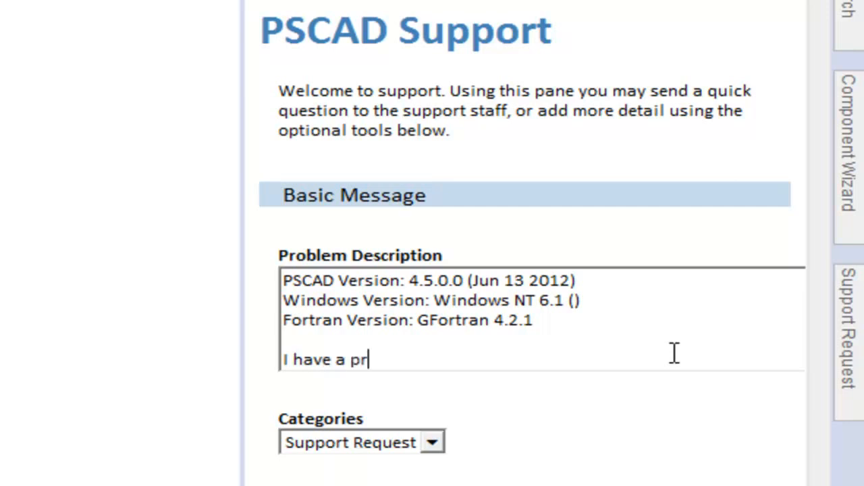
pyautogui.write('oblem')
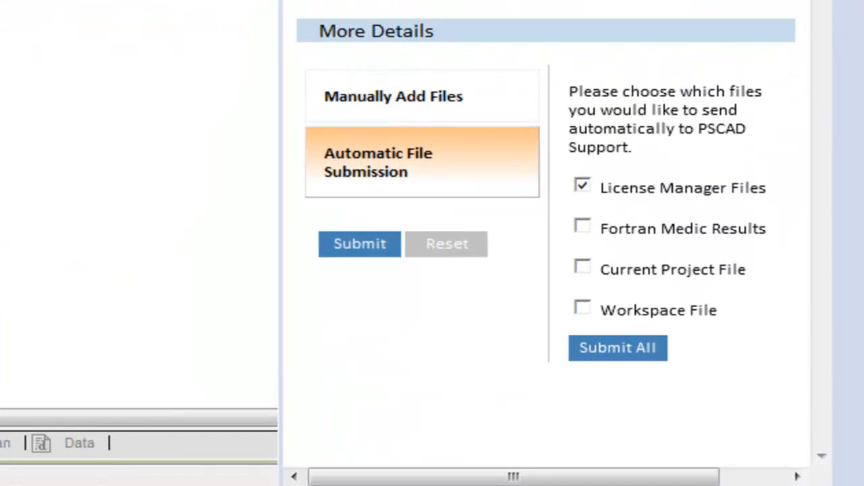
# Manually attach C:\vcredist.bmp to the support request
pyautogui.click(393, 96)
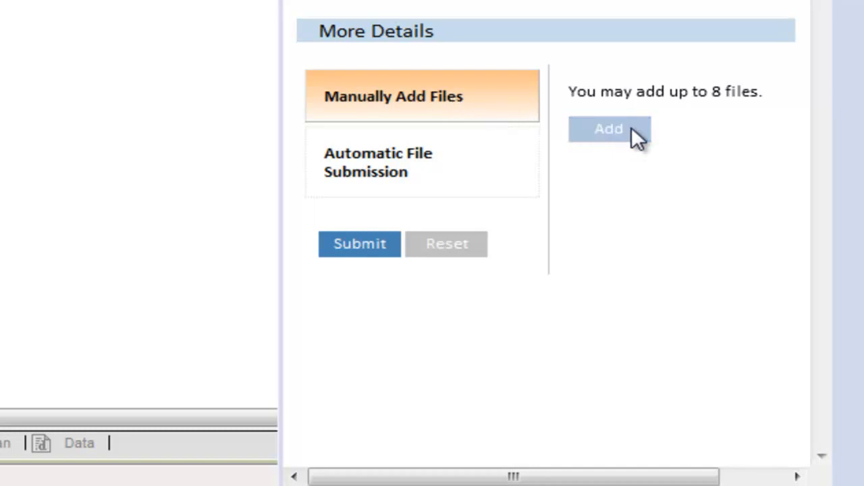
pyautogui.click(609, 129)
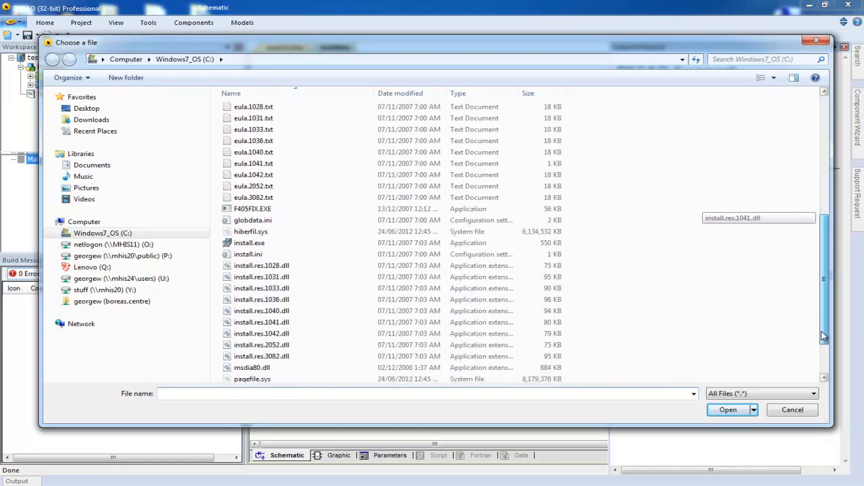
pyautogui.scroll(-3)
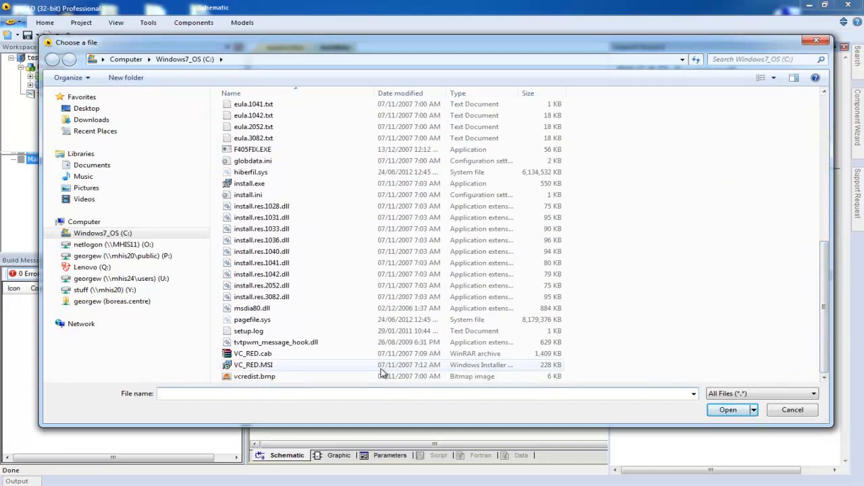
pyautogui.click(255, 377)
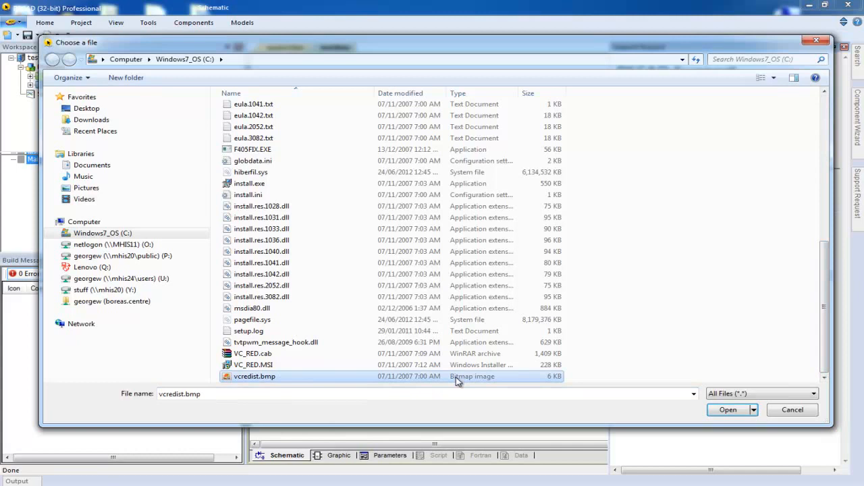
pyautogui.click(728, 410)
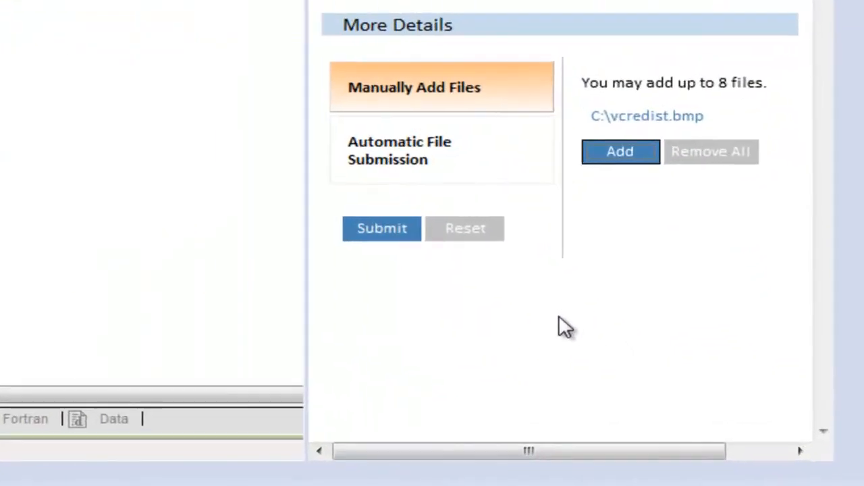
pyautogui.moveTo(555, 309)
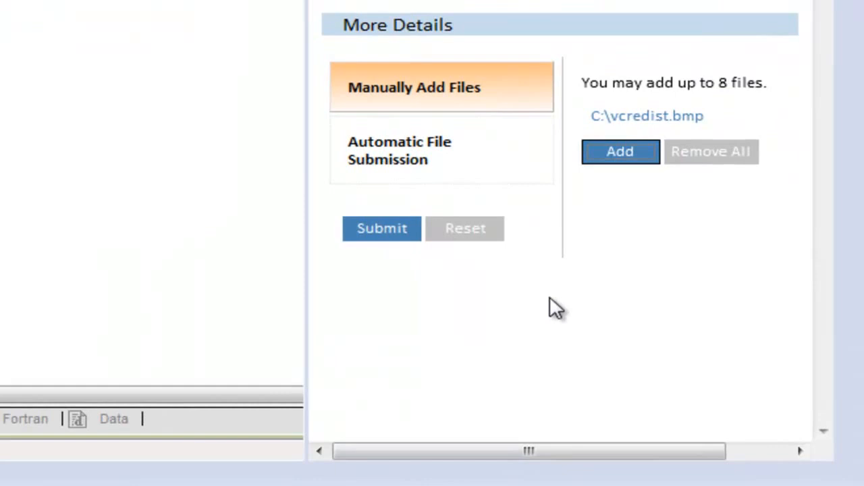
pyautogui.moveTo(513, 298)
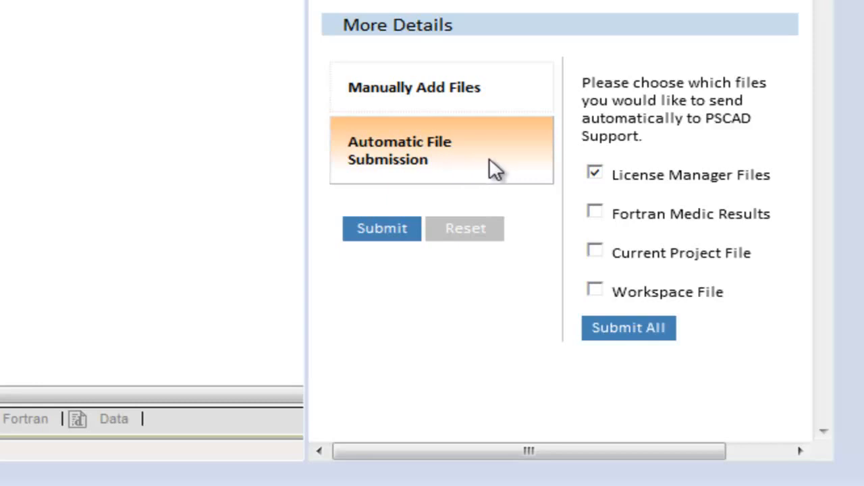
pyautogui.moveTo(601, 189)
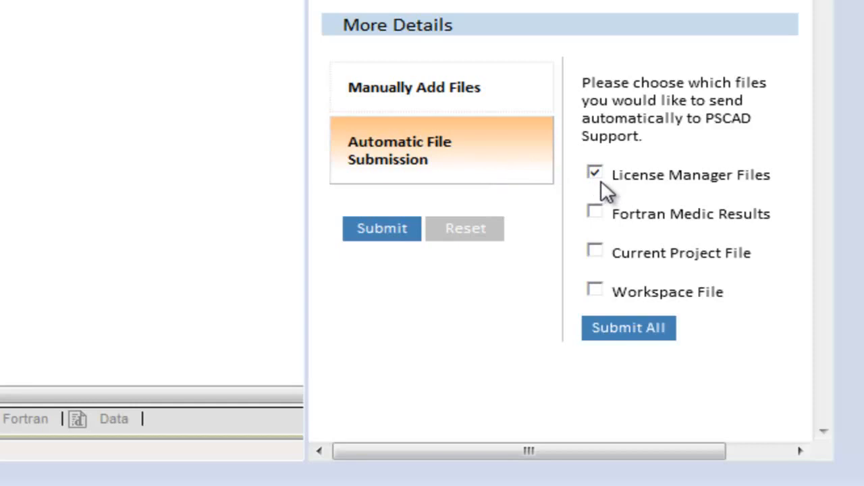
pyautogui.moveTo(412, 223)
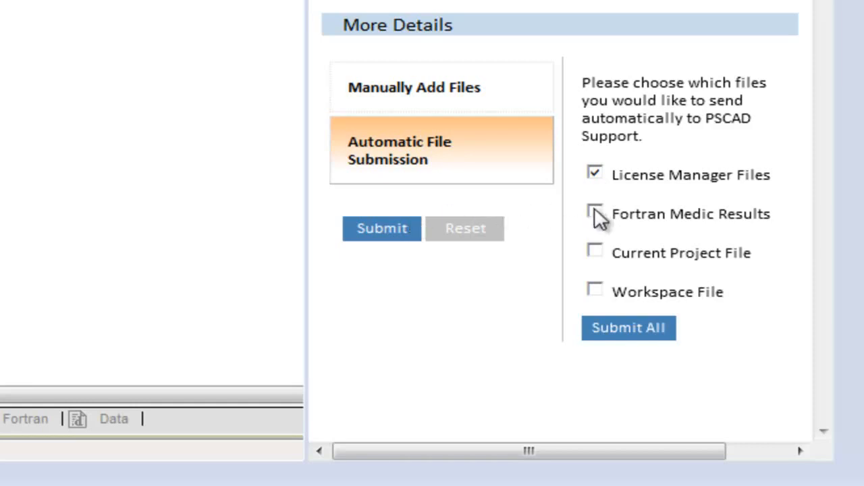
# Include Fortran Medic results, project and workspace files, submit, and allow Outlook
pyautogui.click(595, 213)
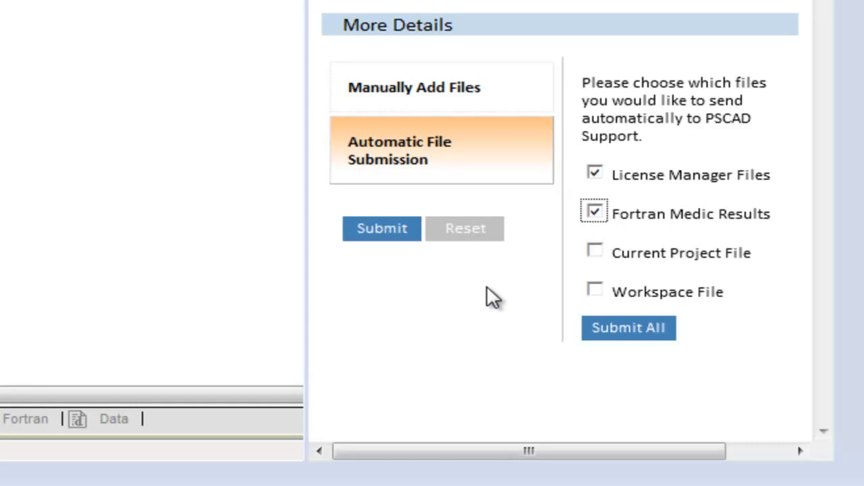
pyautogui.click(594, 251)
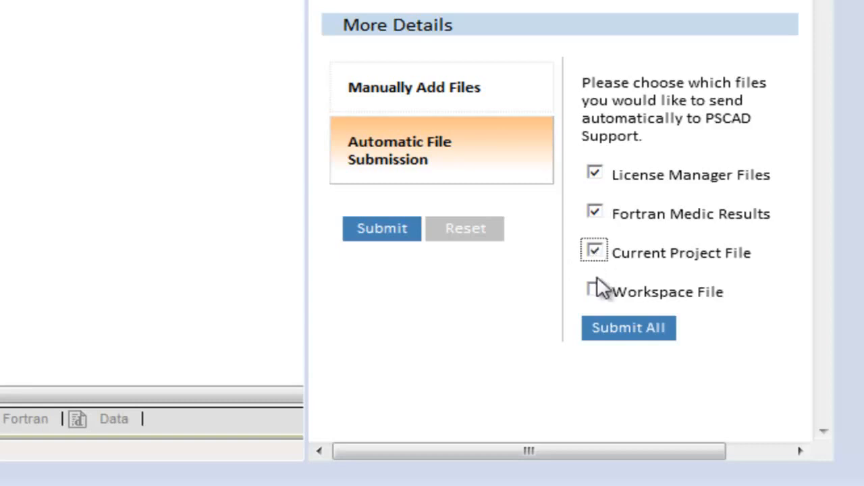
pyautogui.click(594, 289)
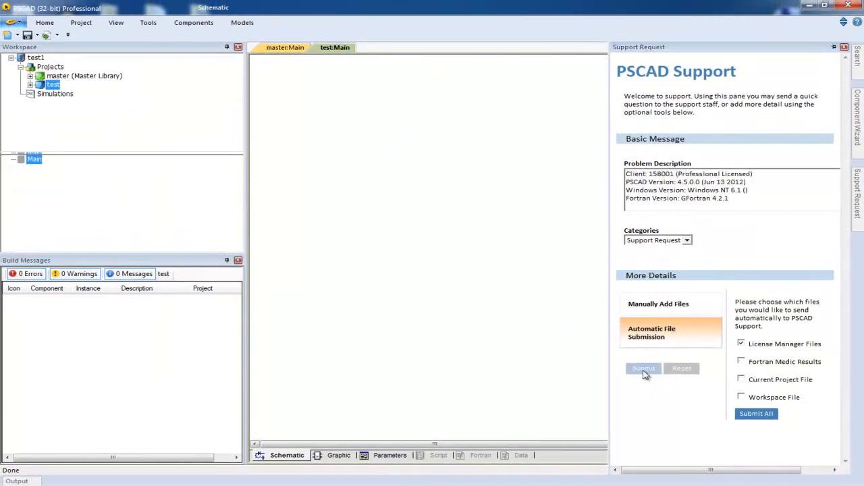
pyautogui.click(842, 47)
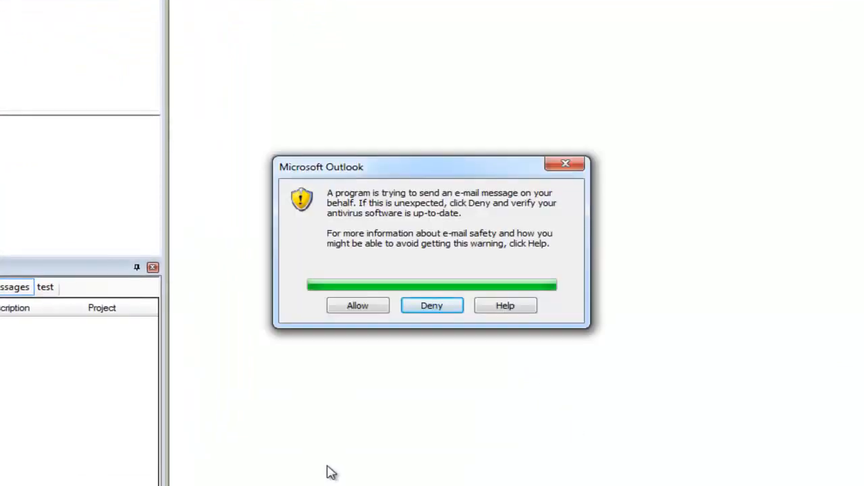
pyautogui.moveTo(375, 385)
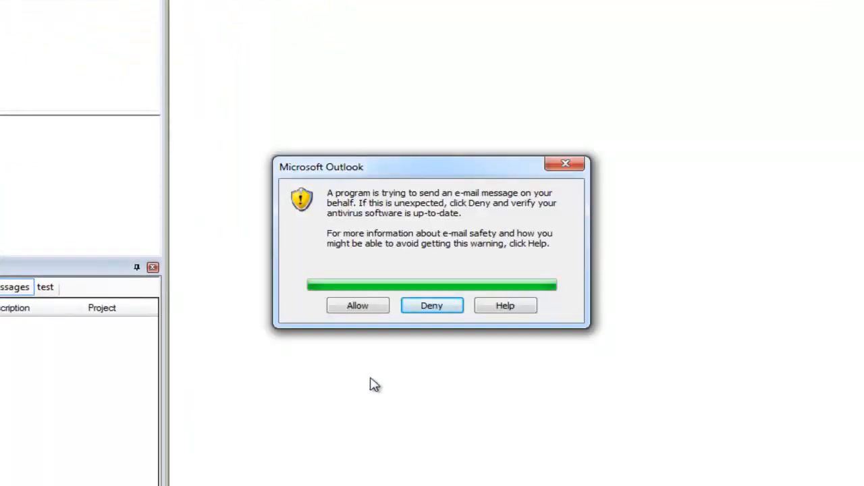
pyautogui.click(357, 306)
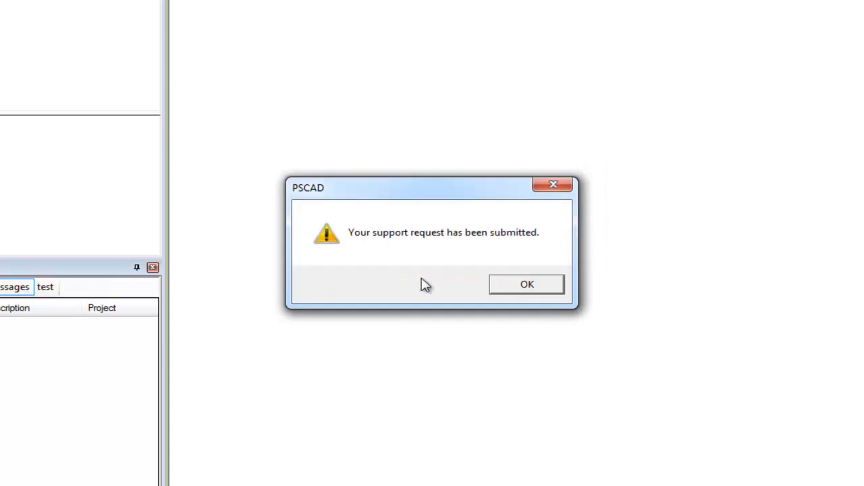
pyautogui.moveTo(419, 312)
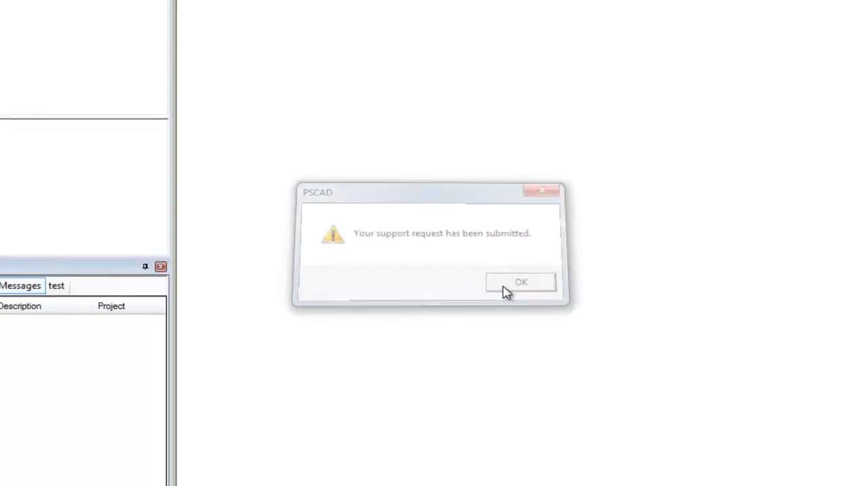
# Dismiss the 'Your support request has been submitted' message with OK
pyautogui.click(521, 282)
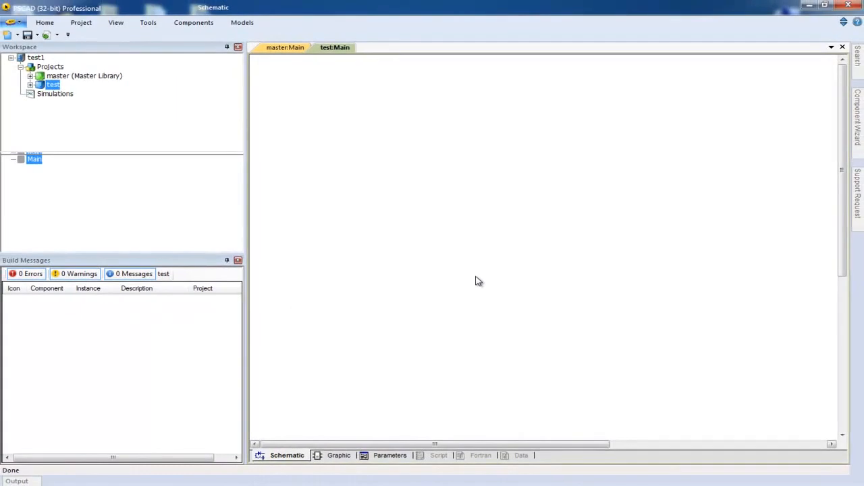